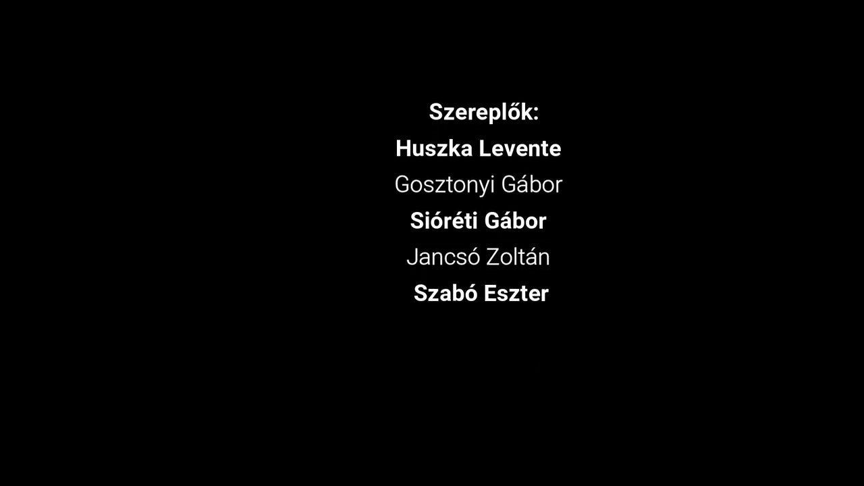
scroll(up, 3)
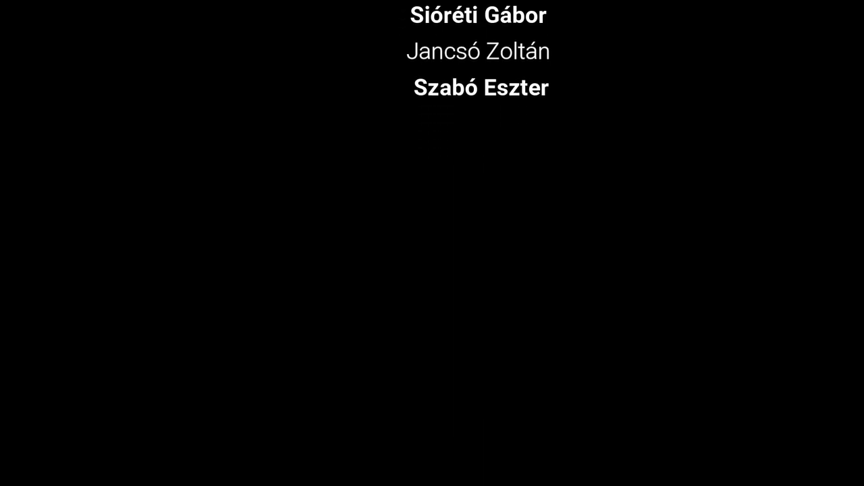
scroll(up, 3)
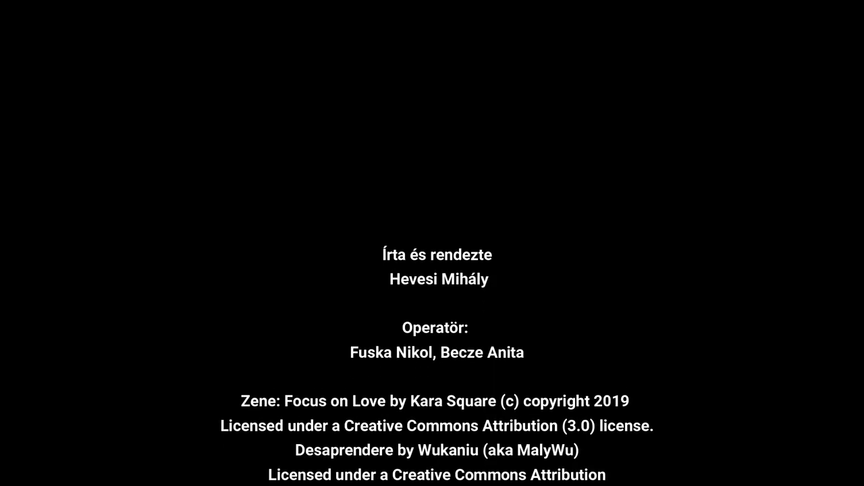
scroll(down, 3)
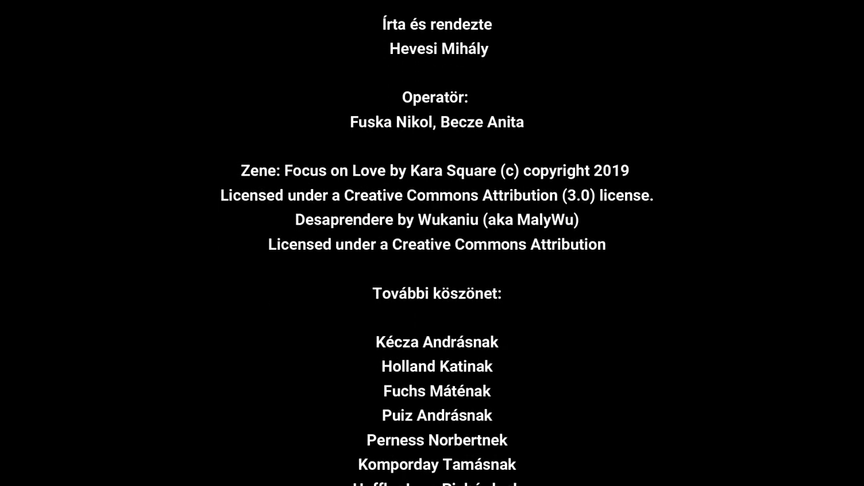
scroll(down, 3)
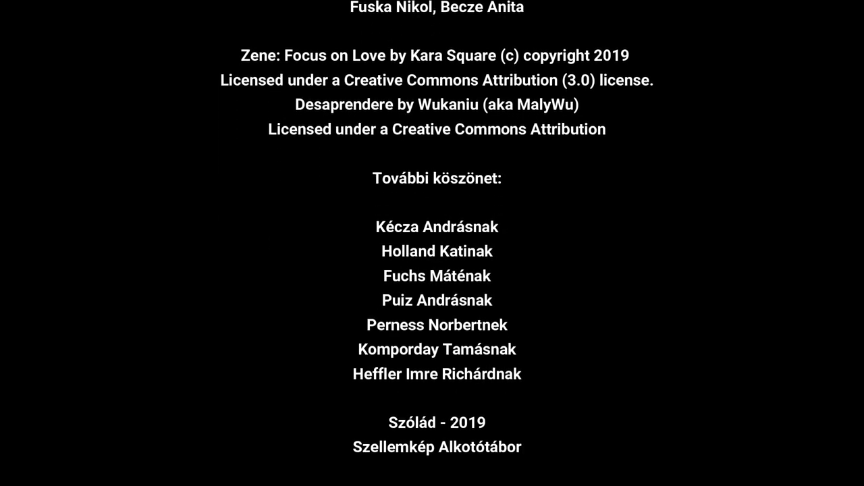
scroll(up, 3)
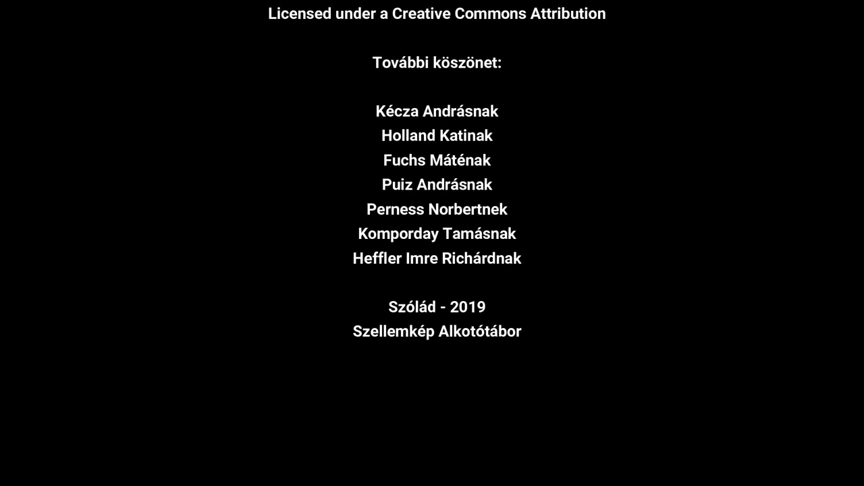
scroll(down, 3)
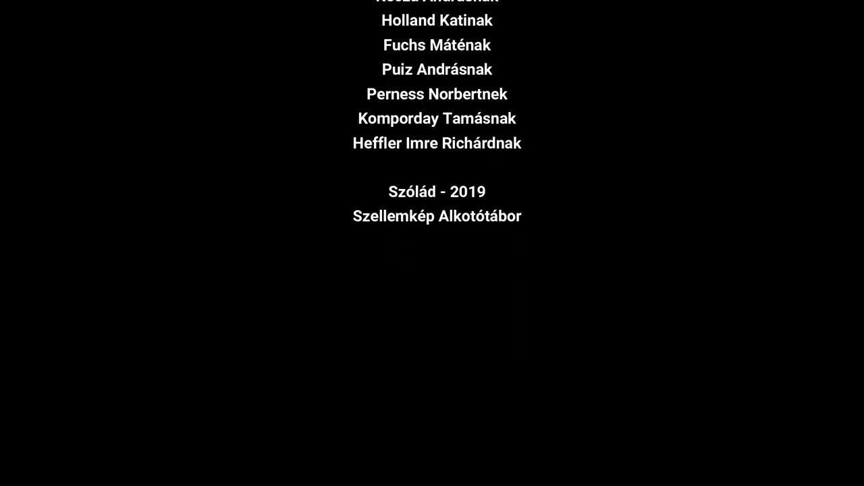
scroll(down, 3)
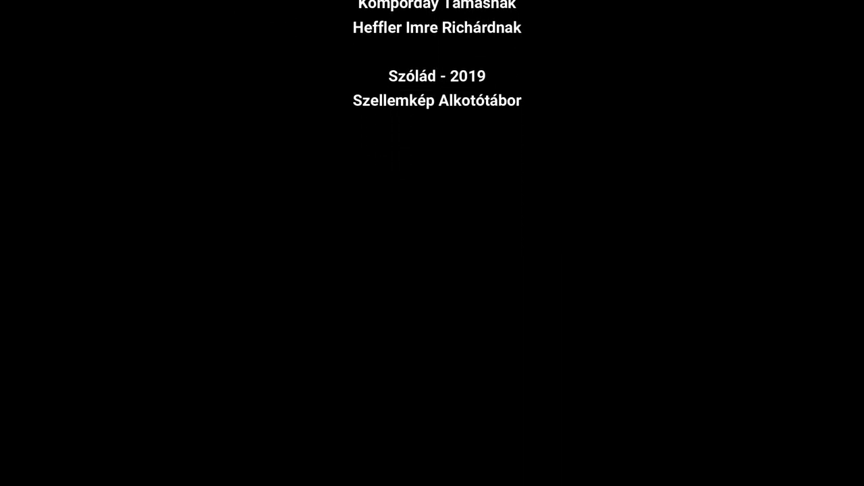